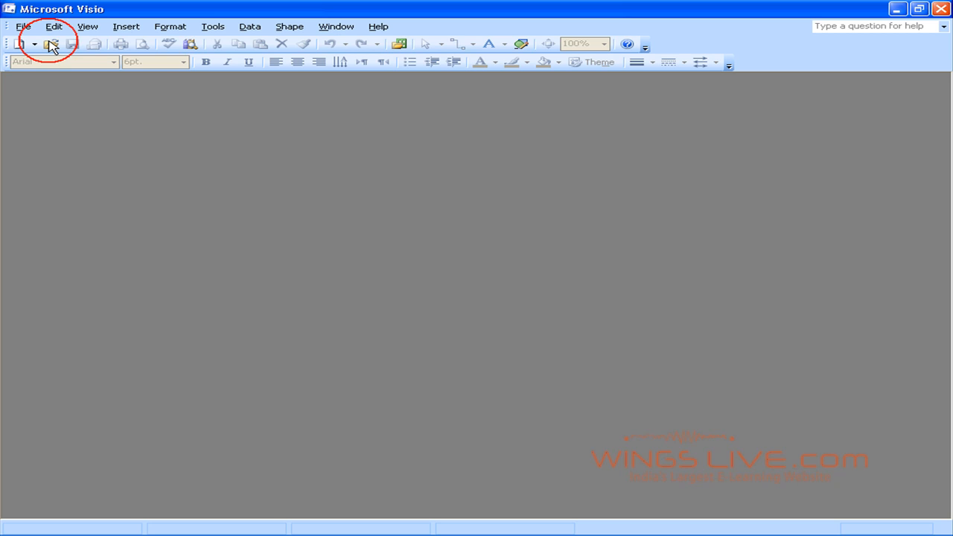
Step: Open the Office Construction drawing from the Lesson 4.4 folder
click(51, 44)
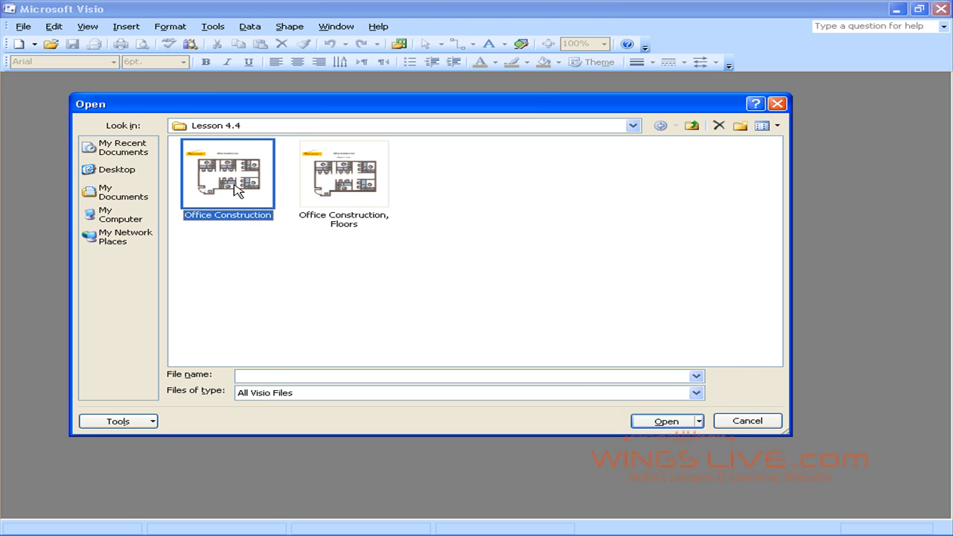
click(661, 420)
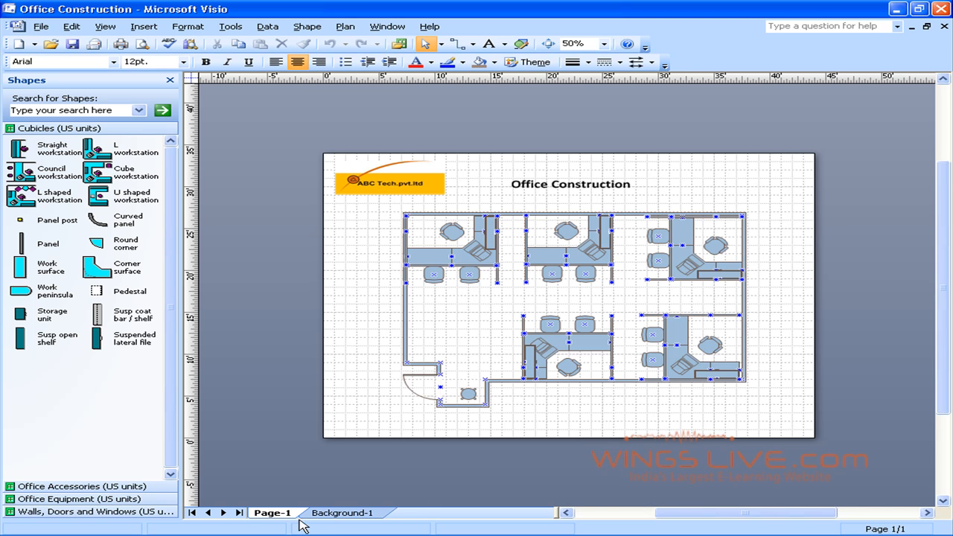
mouse_move(336, 527)
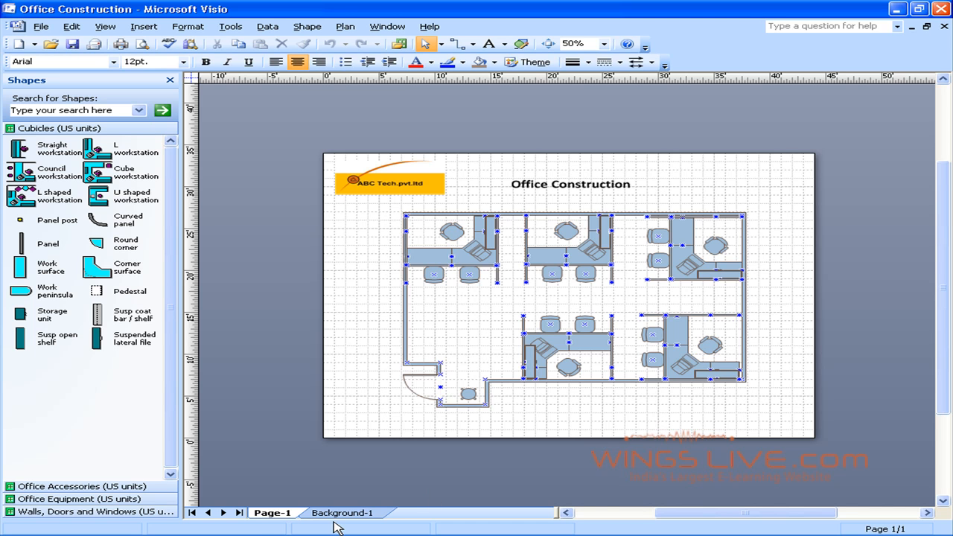
mouse_move(350, 363)
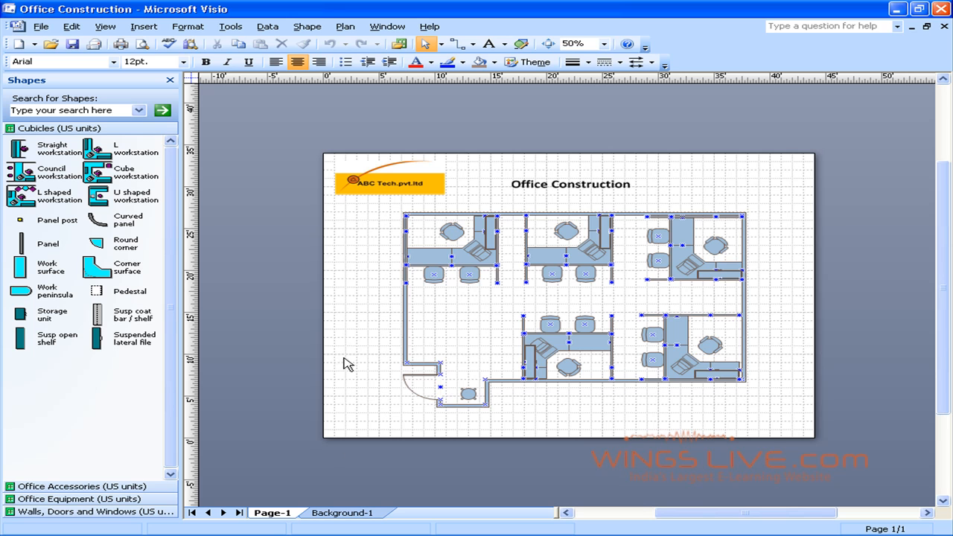
mouse_move(350, 331)
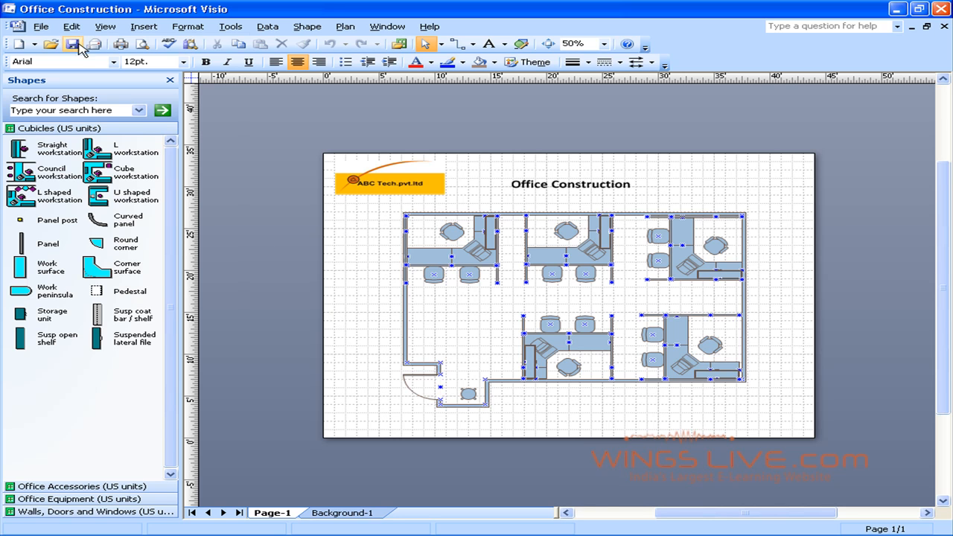
Step: Bring up Page Setup from the File menu, showing Legal portrait paper at 100% zoom
click(41, 26)
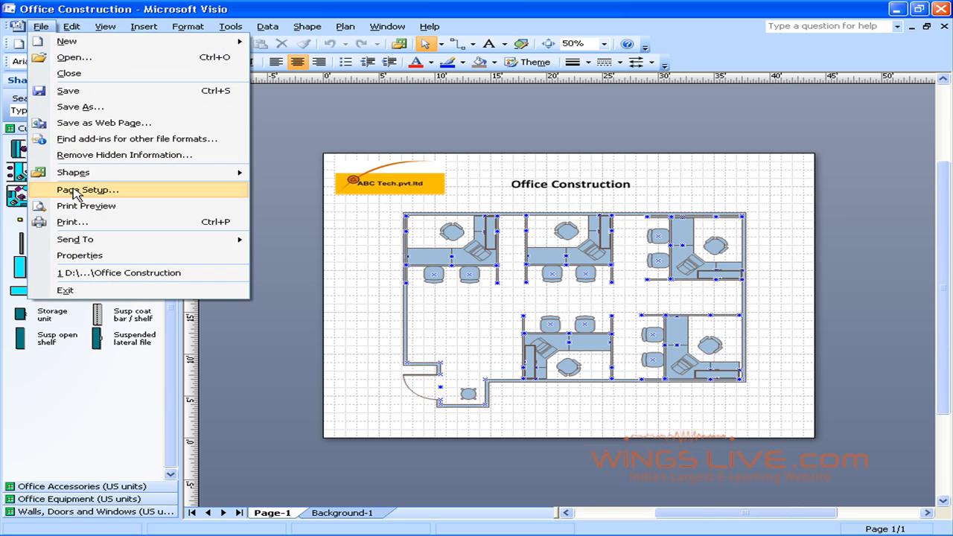
click(86, 189)
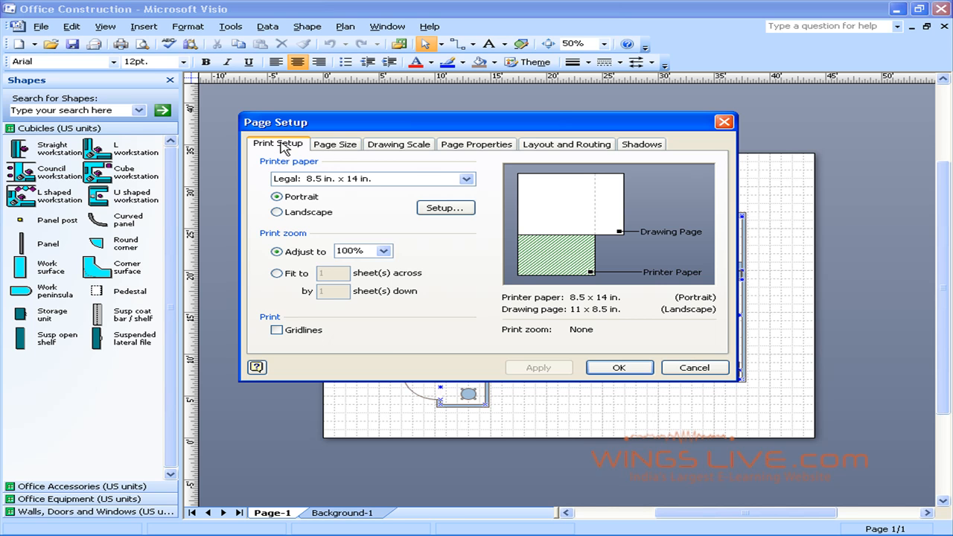
mouse_move(424, 191)
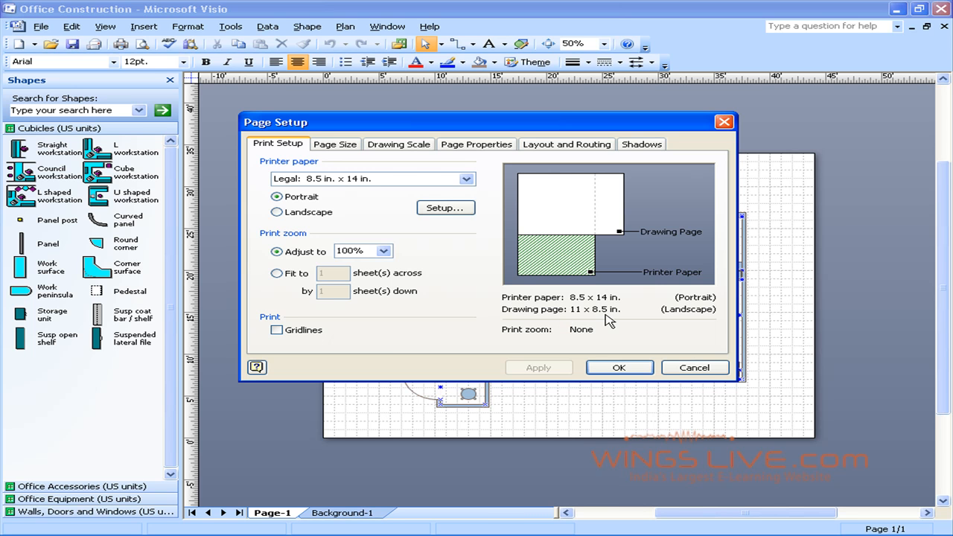
mouse_move(312, 171)
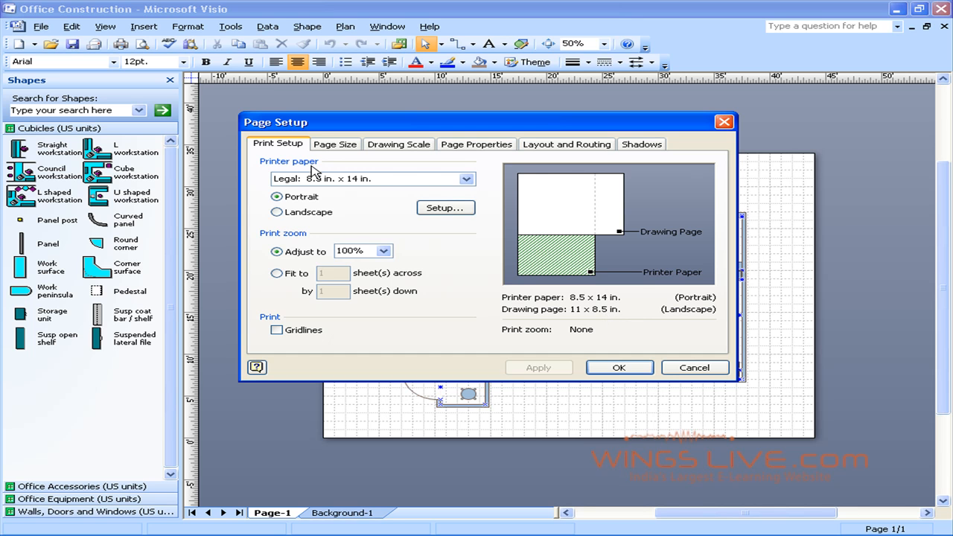
Step: Set the printer paper to Letter 8.5 x 11 in. landscape and apply it
click(466, 178)
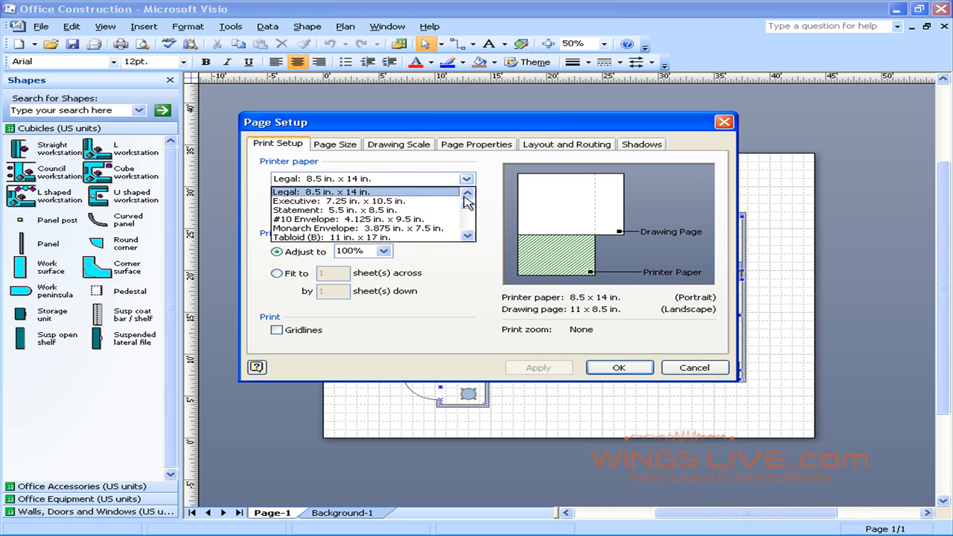
click(320, 179)
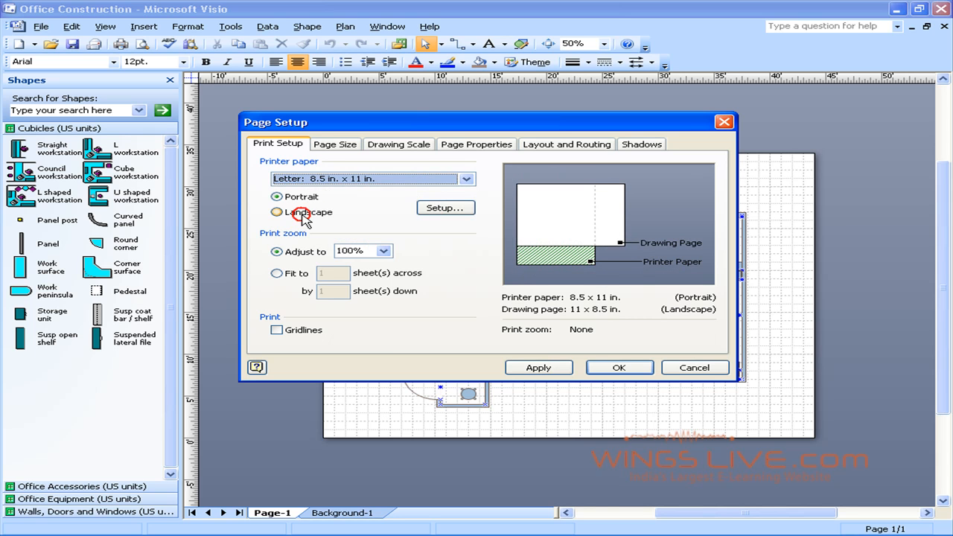
click(277, 212)
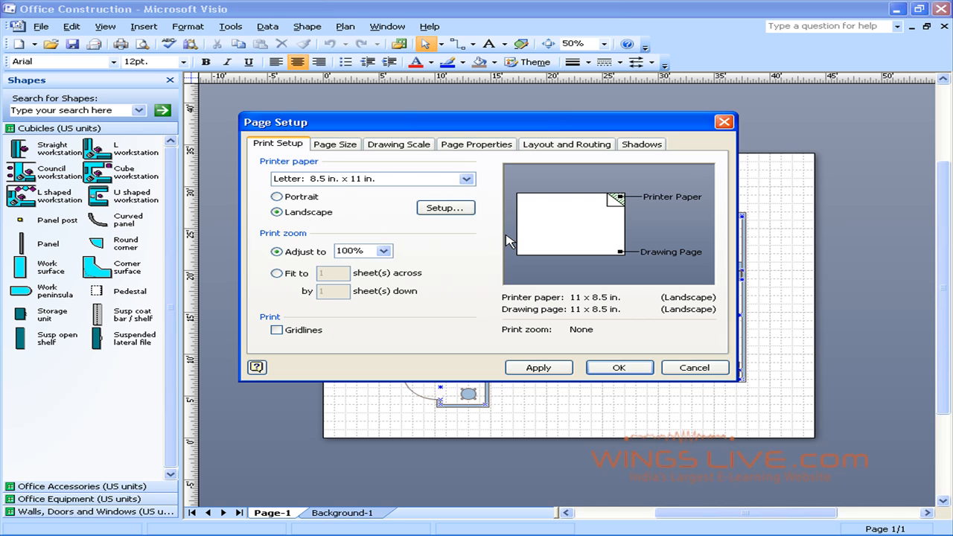
mouse_move(622, 262)
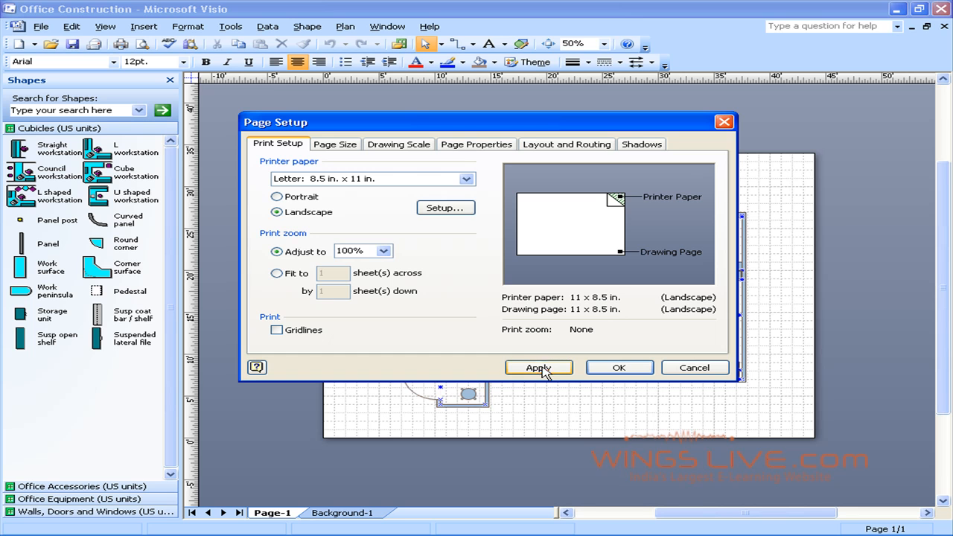
click(539, 366)
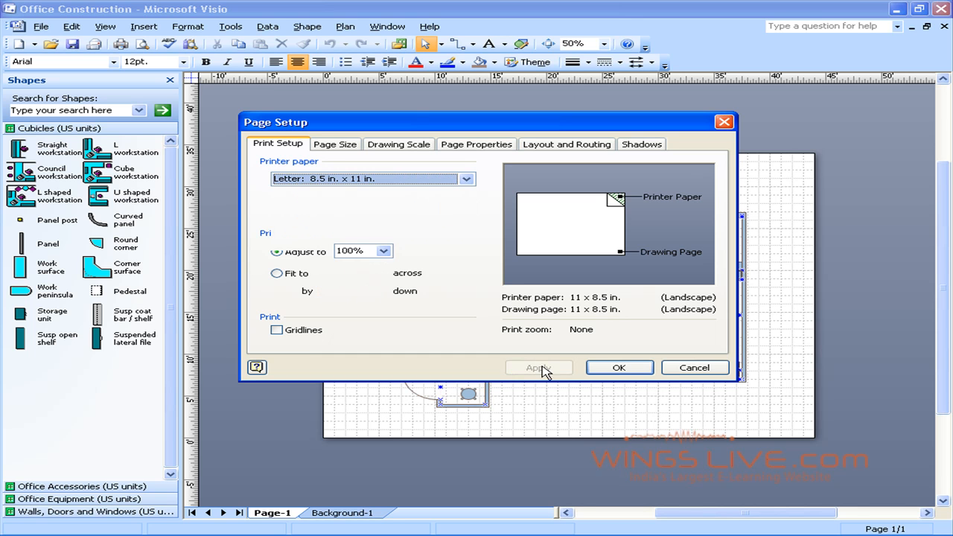
Step: Make the drawing page the same size as the printer paper (11 x 8.5 in. landscape) and apply
click(333, 143)
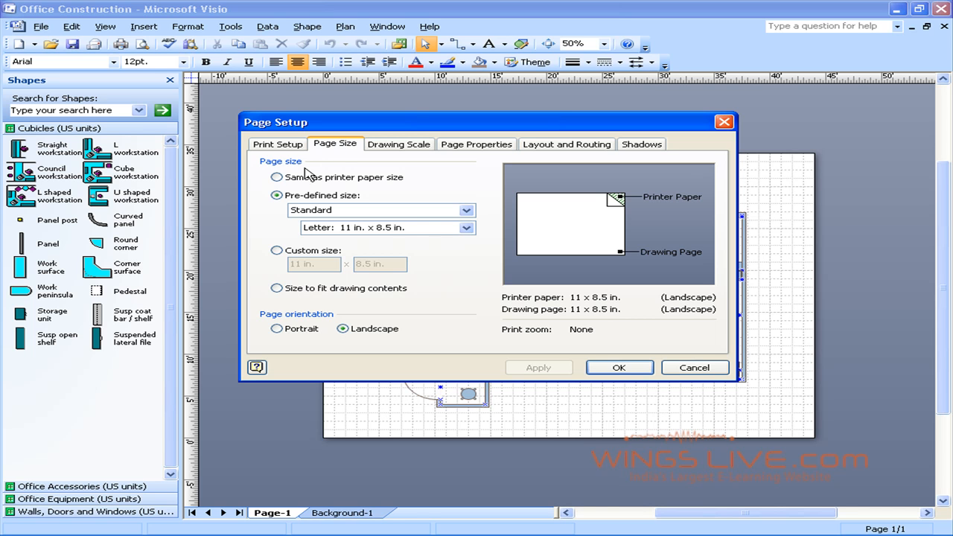
click(277, 195)
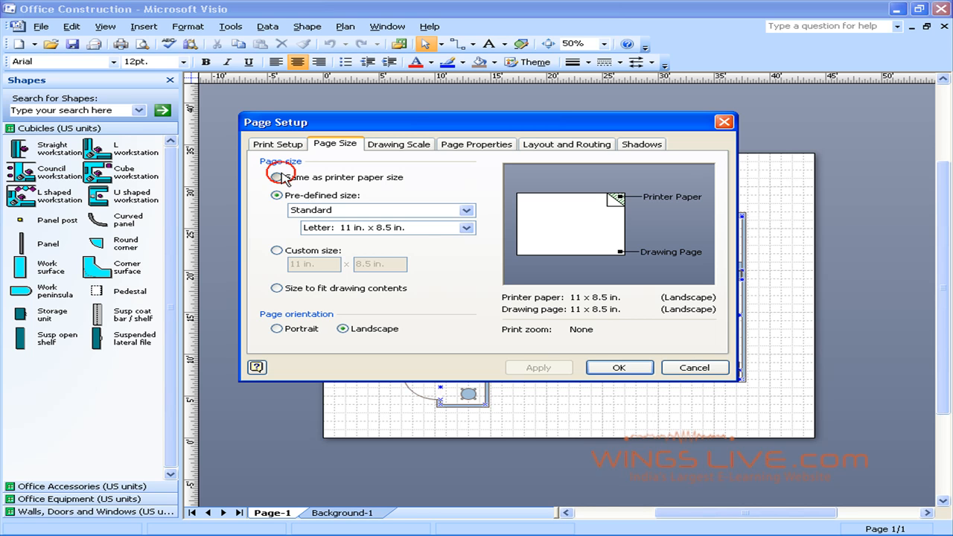
click(277, 177)
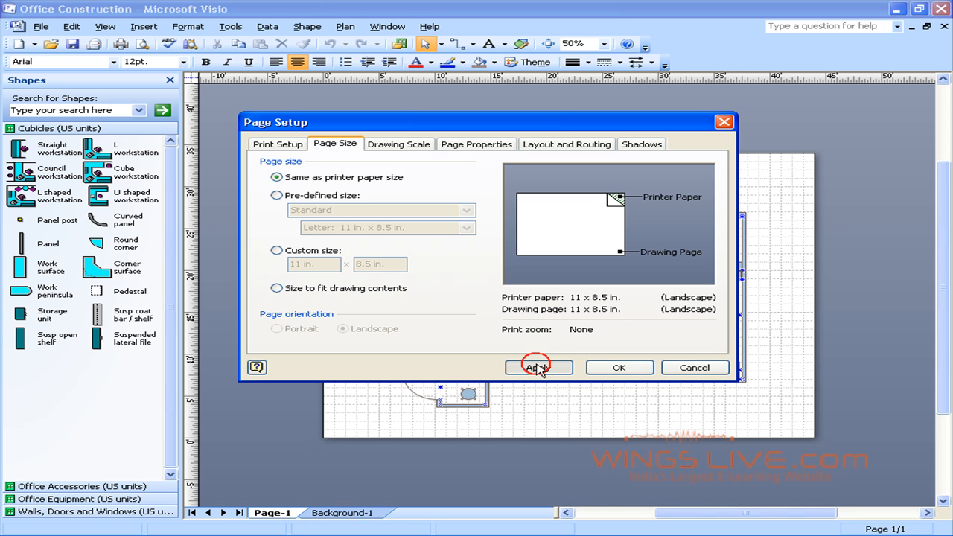
click(539, 366)
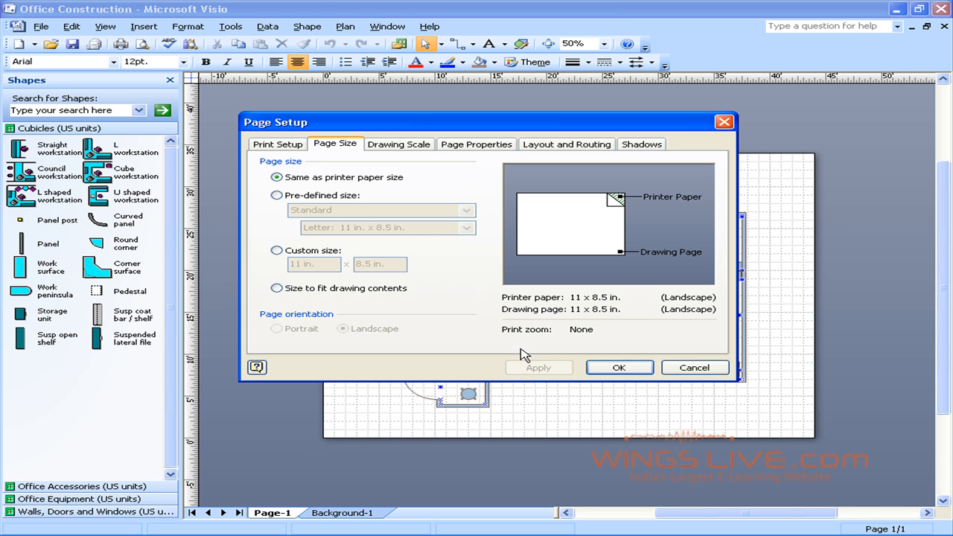
Step: Change the printer paper to Legal 8.5 x 14 in. and apply, so the drawing page follows at 14 x 8.5 in
click(277, 142)
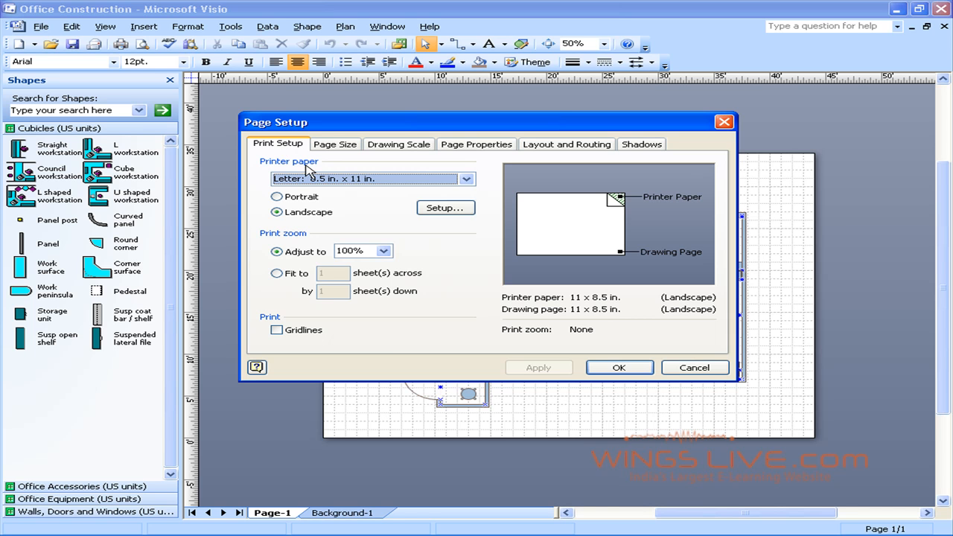
click(467, 178)
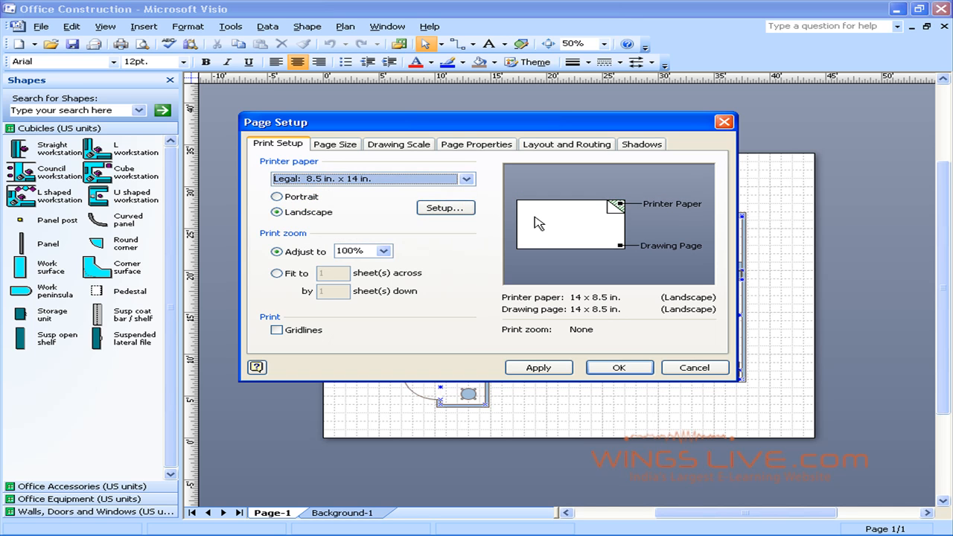
click(538, 367)
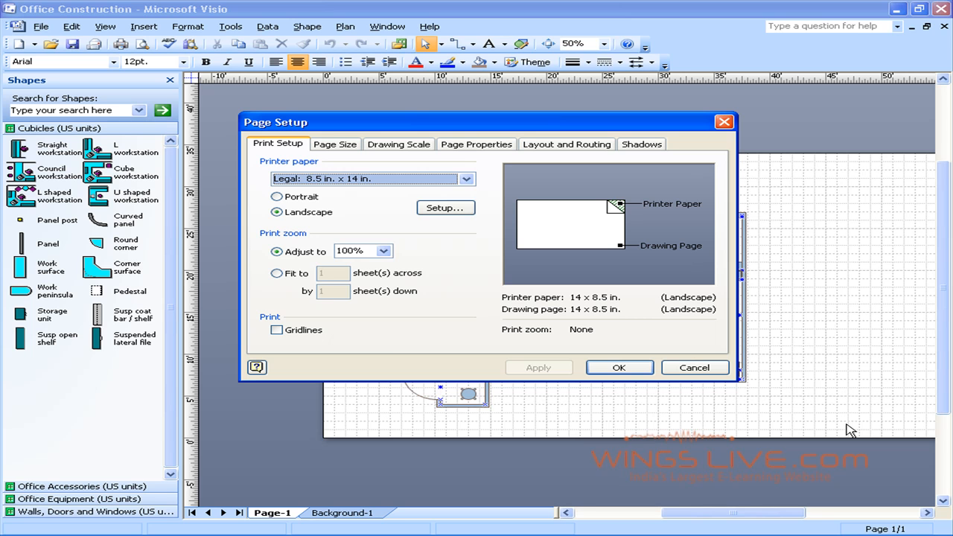
mouse_move(836, 426)
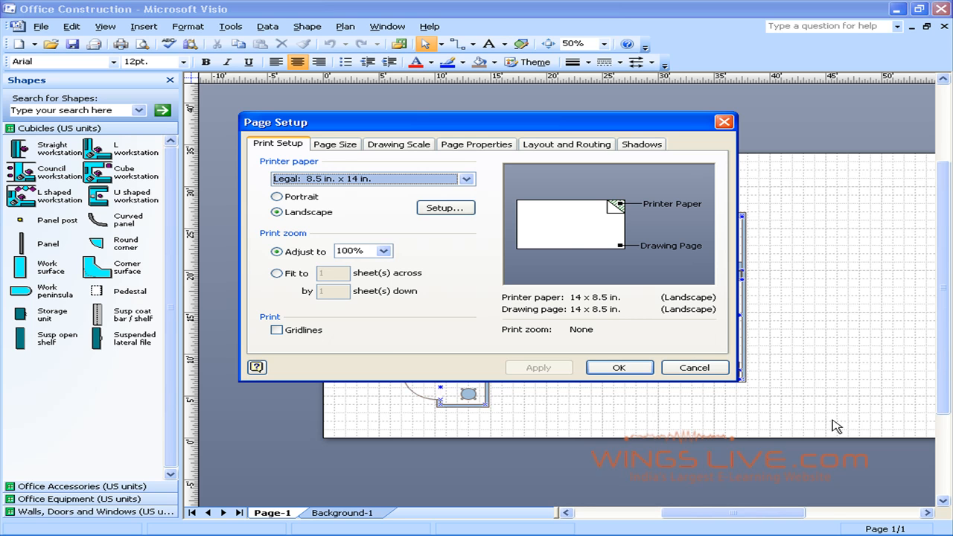
Step: Return the printer paper to Letter 8.5 x 11 in. landscape, apply, and confirm Page Setup
click(466, 178)
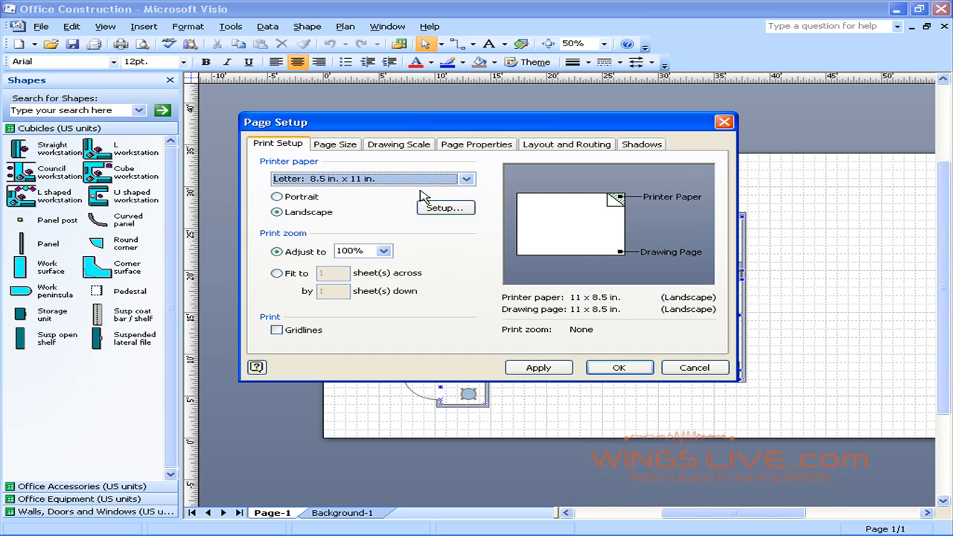
click(538, 366)
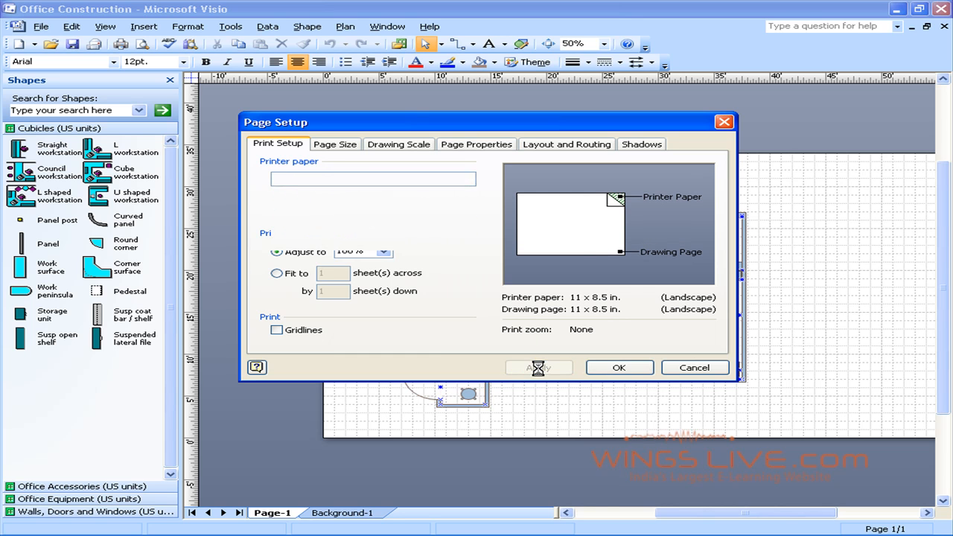
click(619, 367)
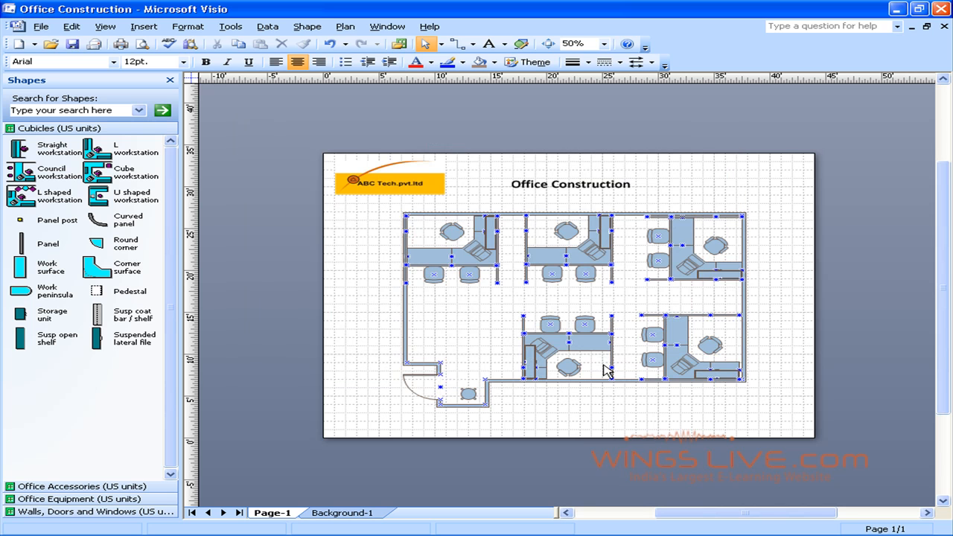
mouse_move(558, 296)
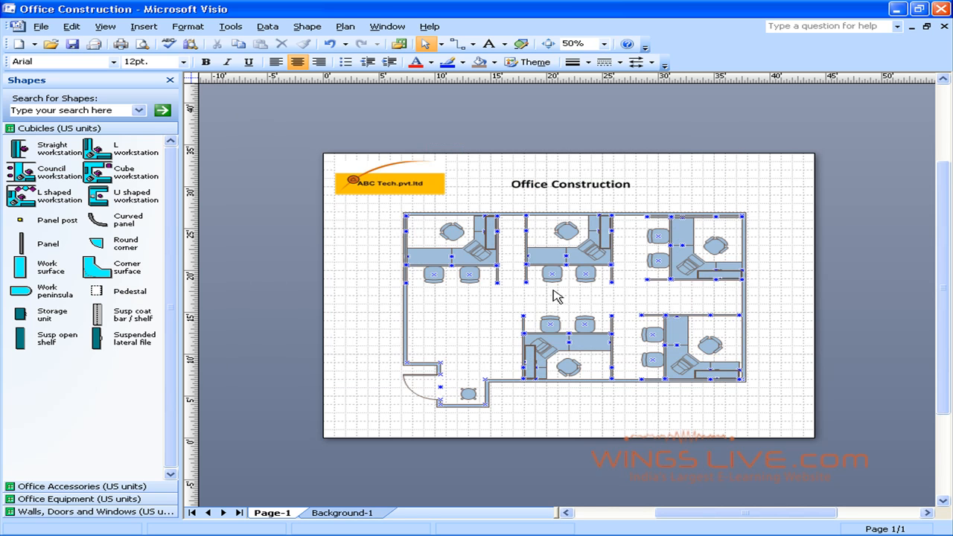